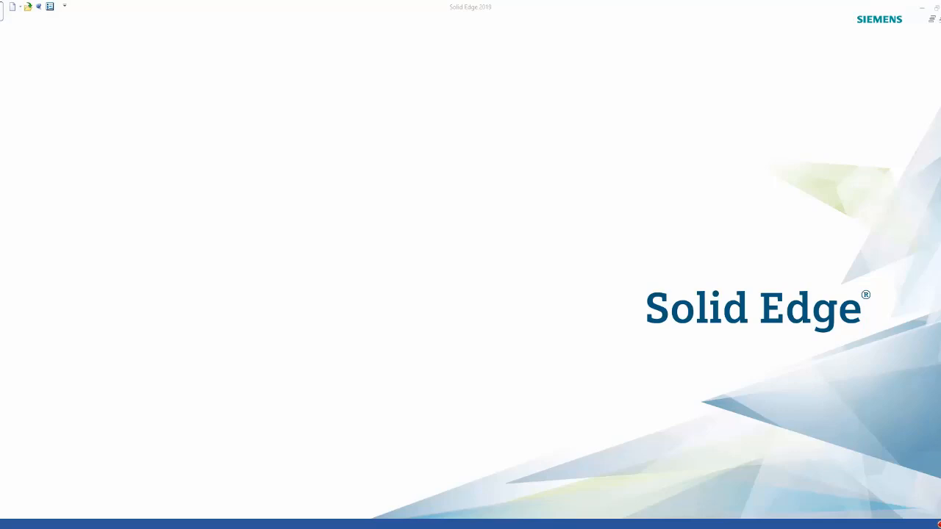
mouse_move(131, 510)
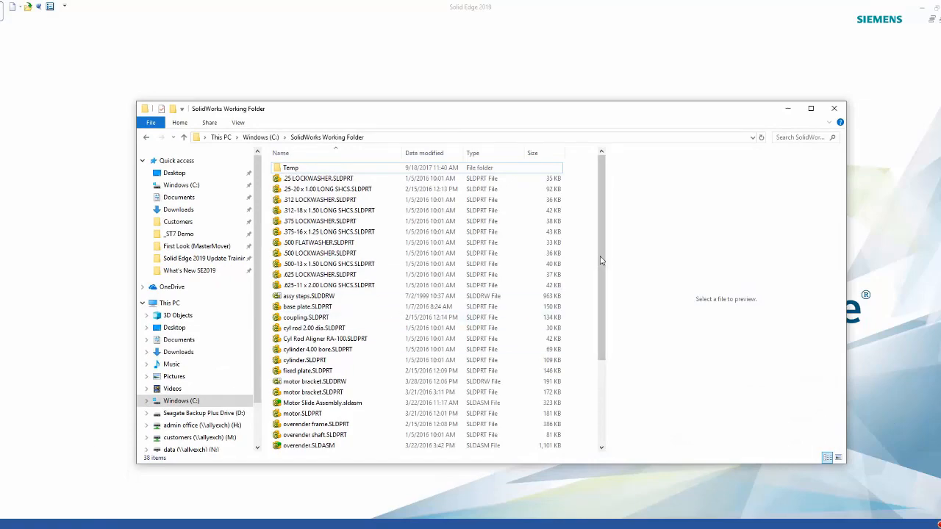
- Search Windows for 'solid' and launch SolidWorks Data Migration
scroll(down, 3)
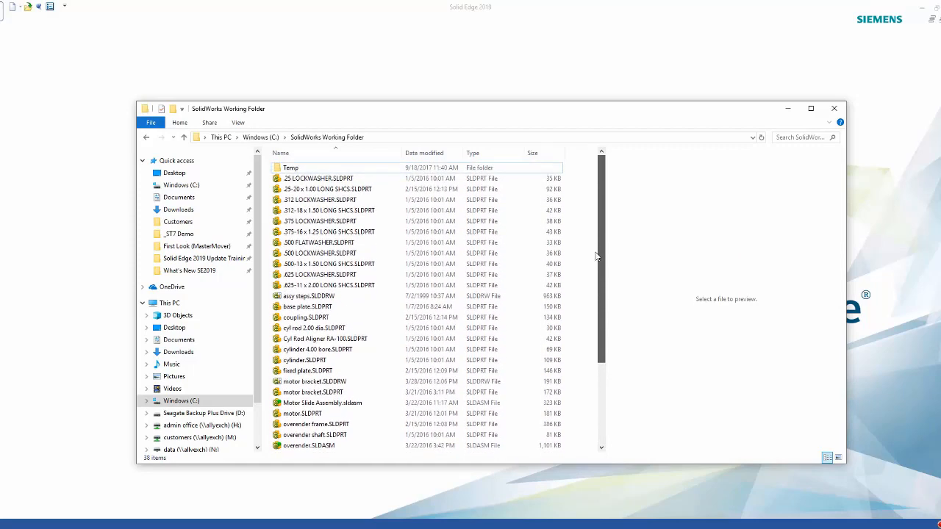
click(9, 521)
text(solid)
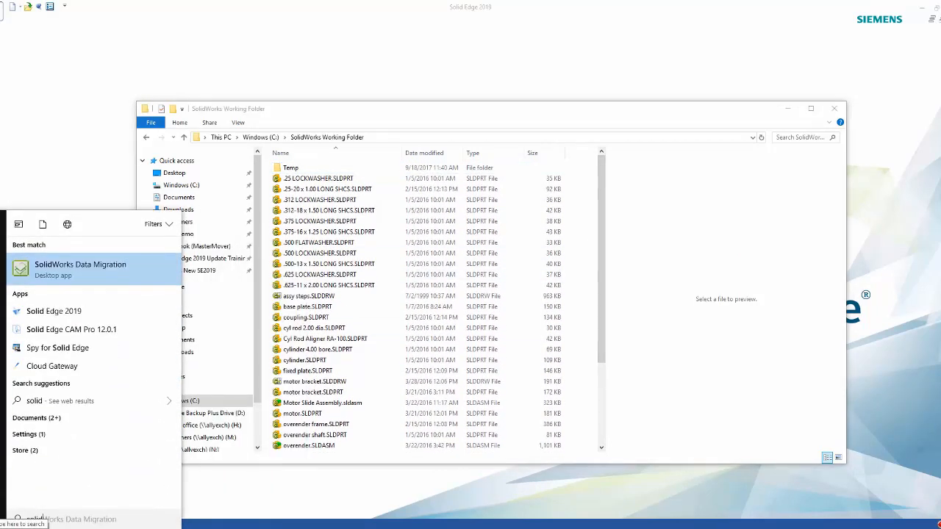
click(79, 269)
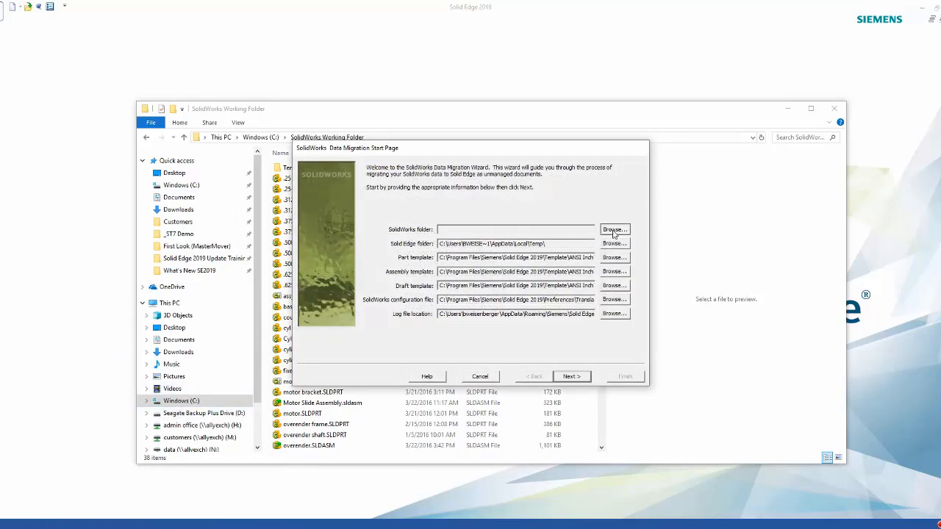
- Set the source to C:\SolidWorks Working Folder and the output to C:\SW Migrated Files
click(615, 230)
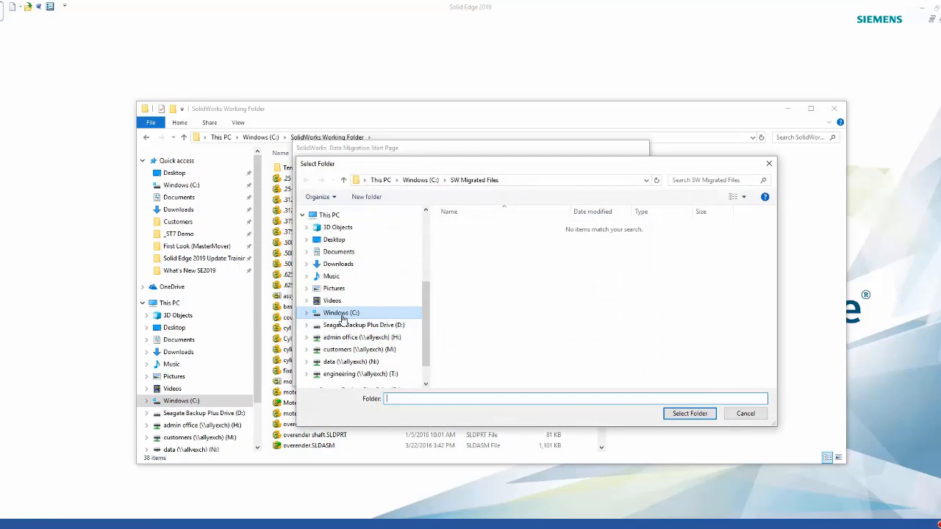
click(341, 312)
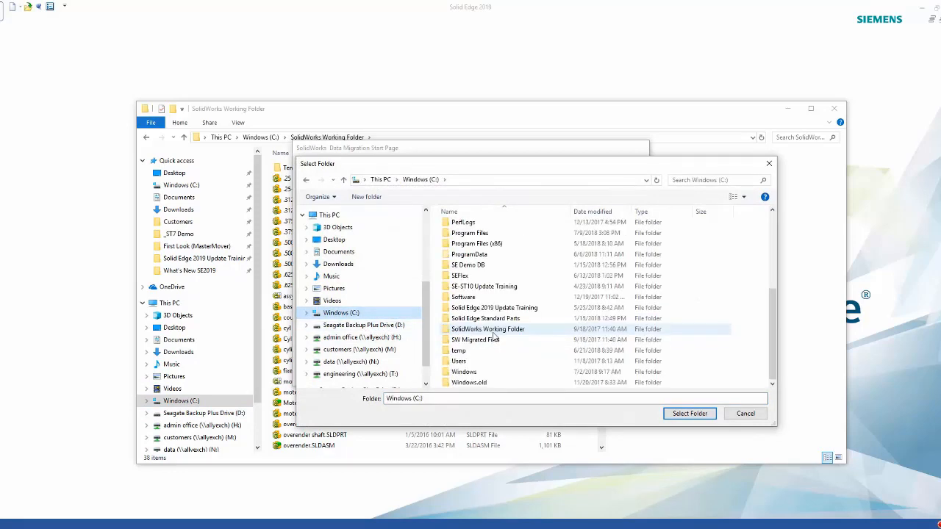
click(488, 329)
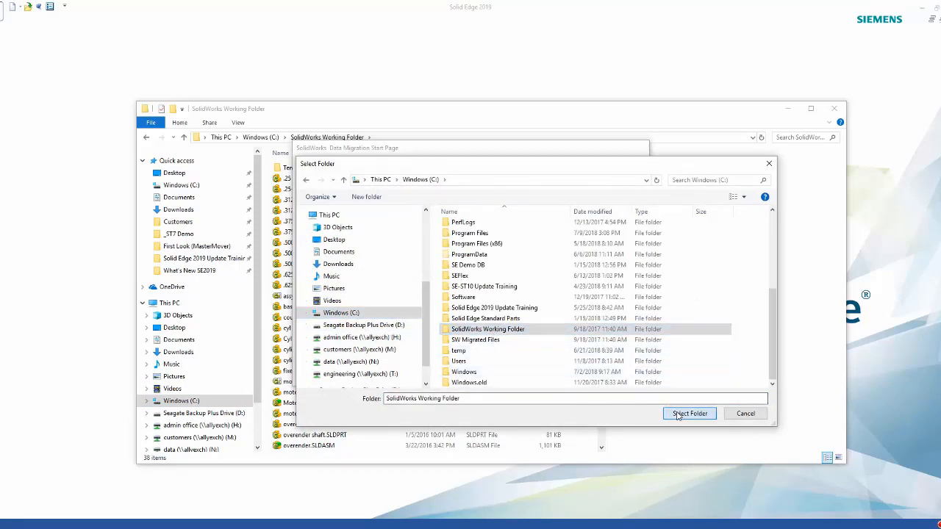
click(688, 413)
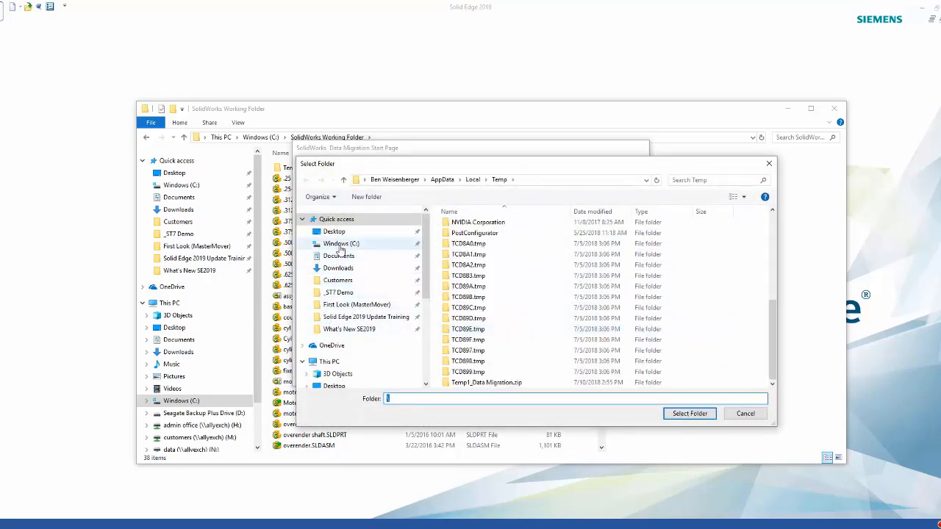
click(341, 244)
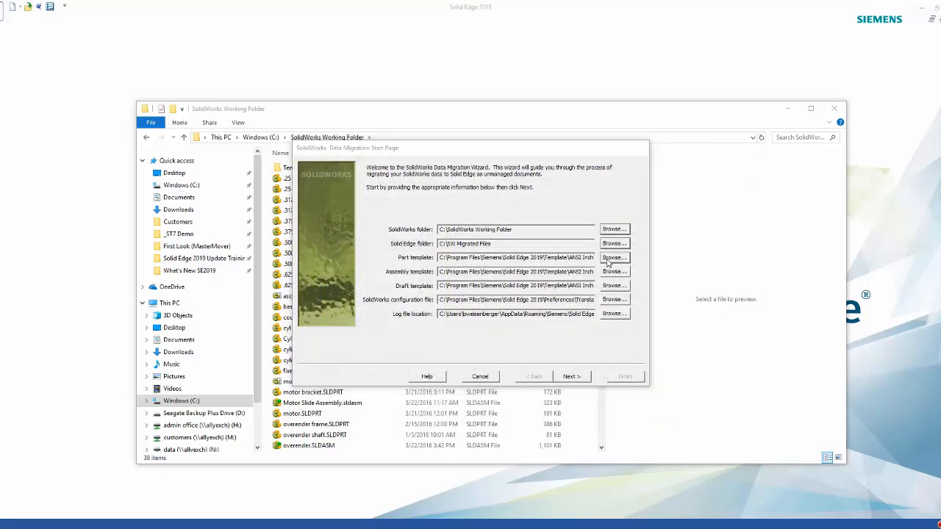
- Choose ansi inch part.par as the part template
click(614, 258)
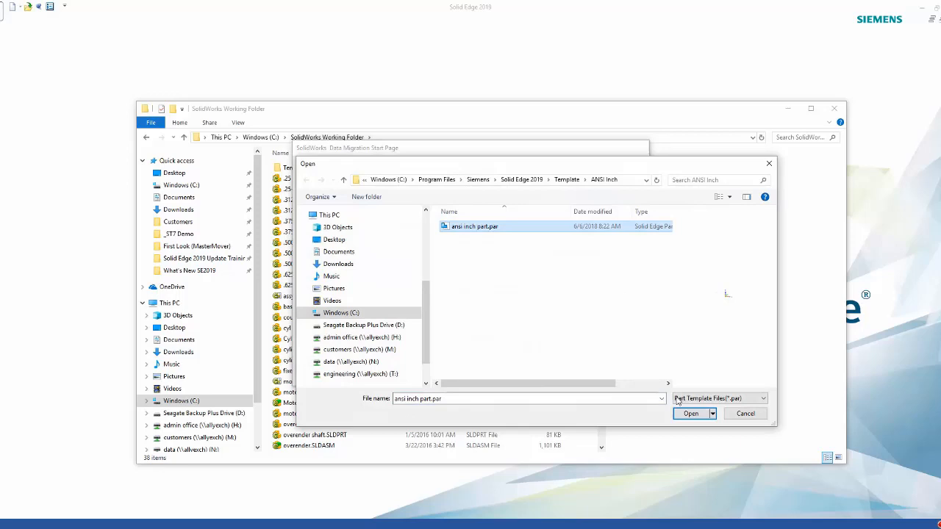
click(689, 413)
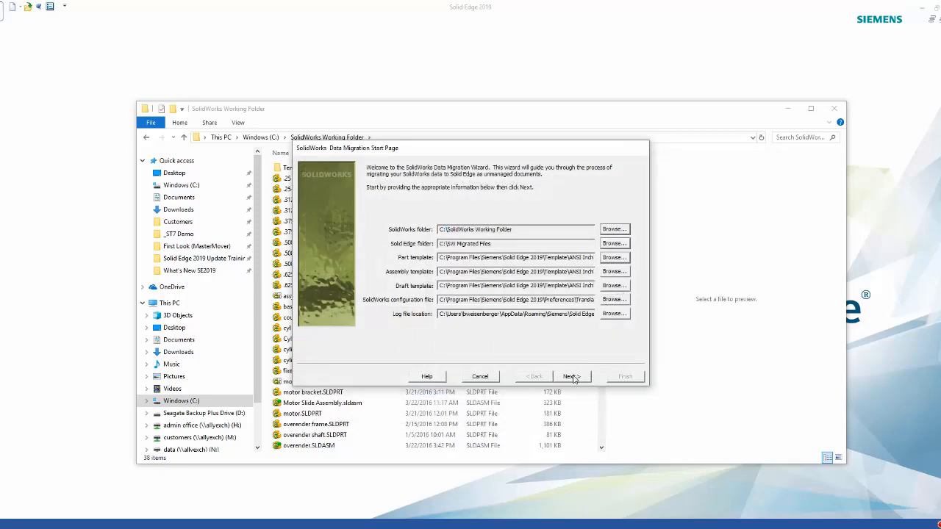
- Add all SolidWorks files on the File Selection Page and continue to the saving-changes page
click(570, 377)
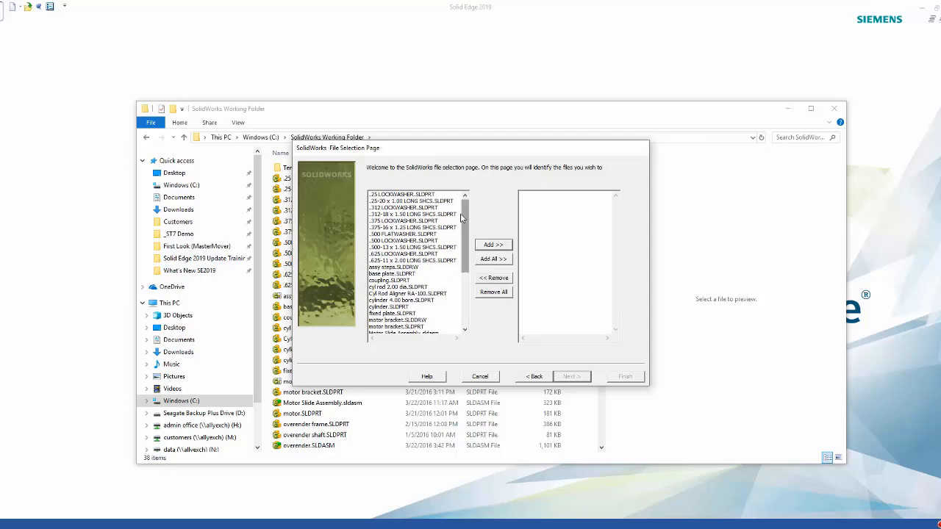
scroll(down, 3)
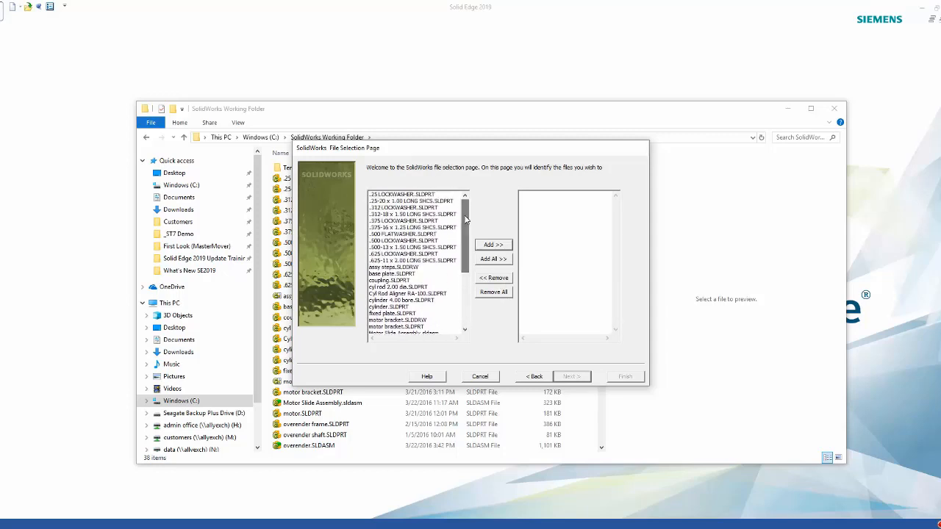
click(494, 259)
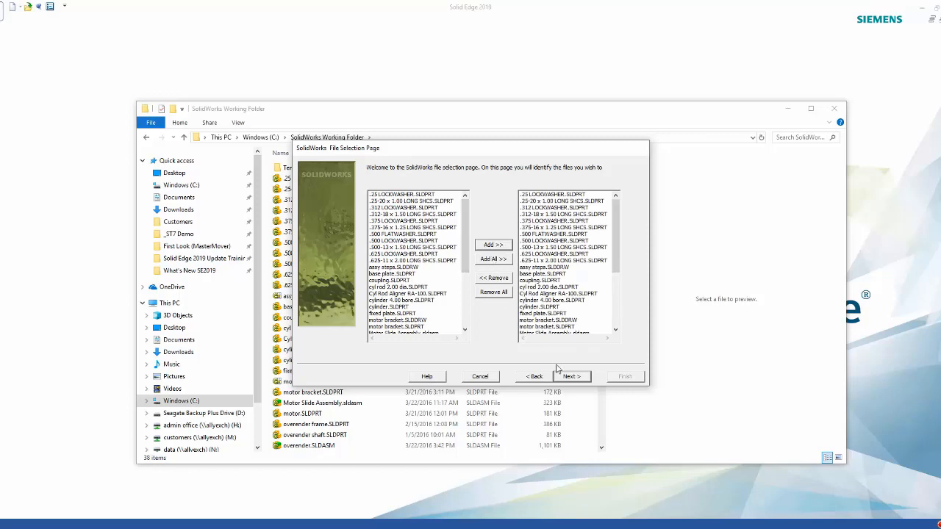
mouse_move(565, 370)
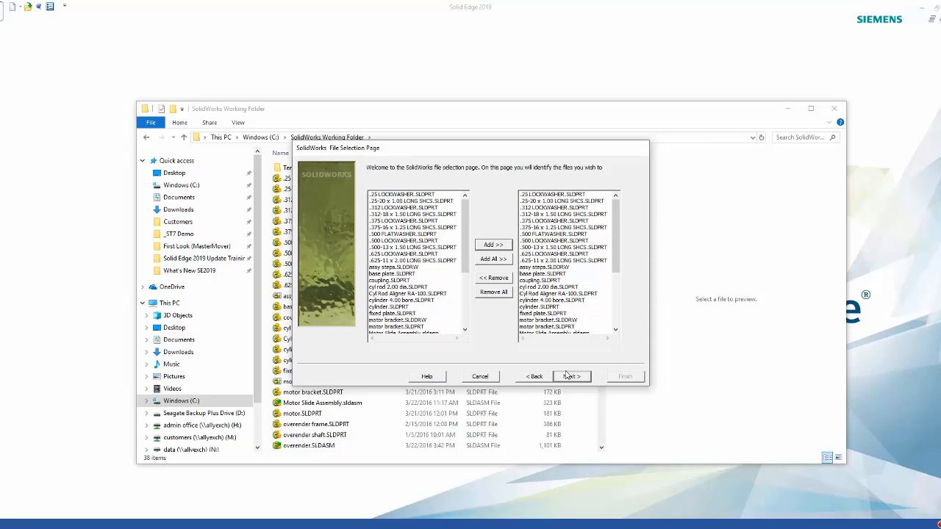
click(571, 376)
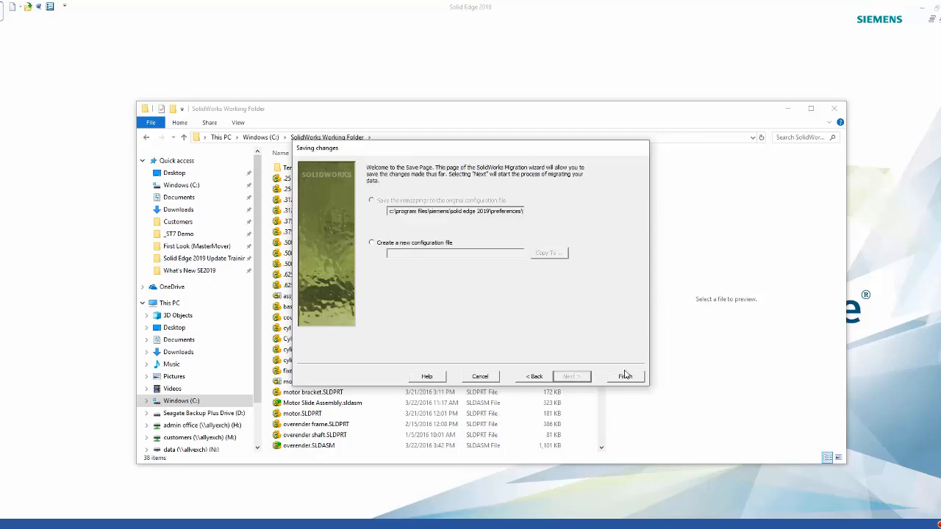
mouse_move(600, 377)
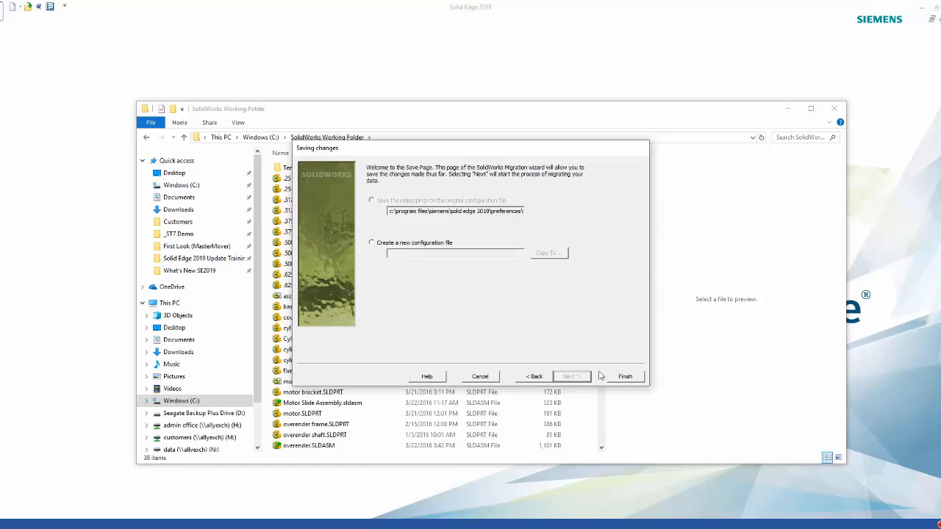
- Finish the wizard so the selected files migrate to Solid Edge
click(479, 377)
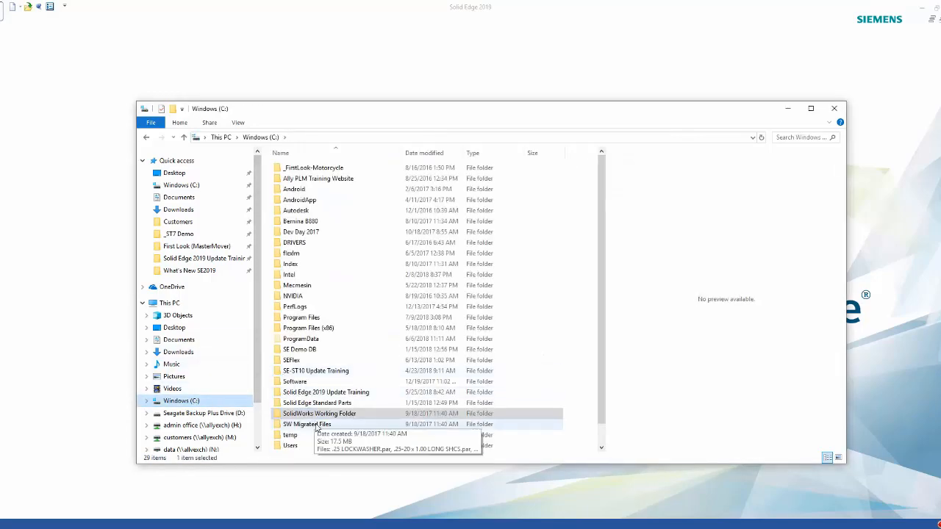
- Open SW Migrated Files and its SWMigrationLog text file
double_click(305, 423)
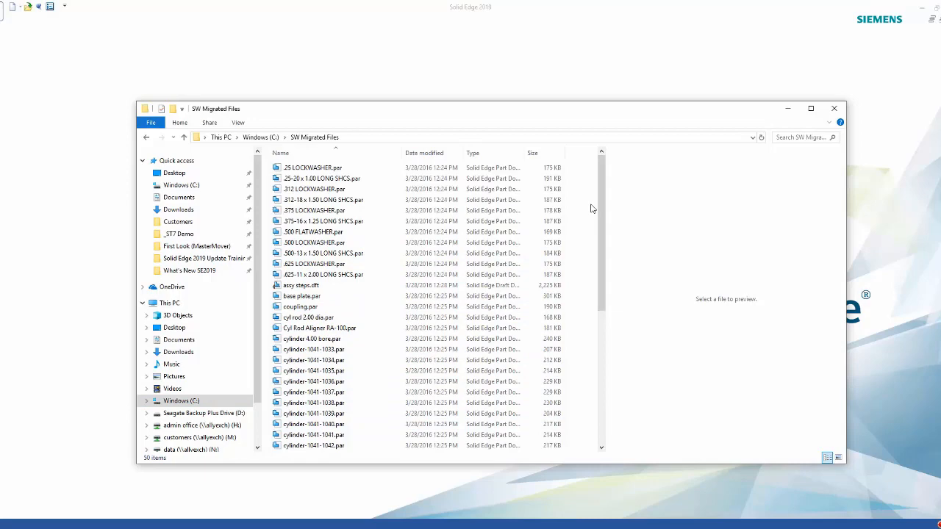
scroll(down, 3)
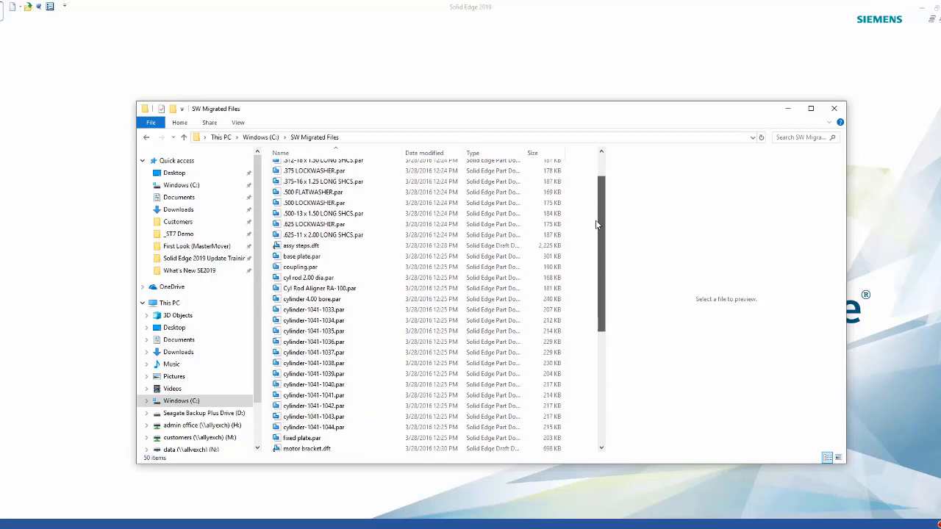
scroll(down, 3)
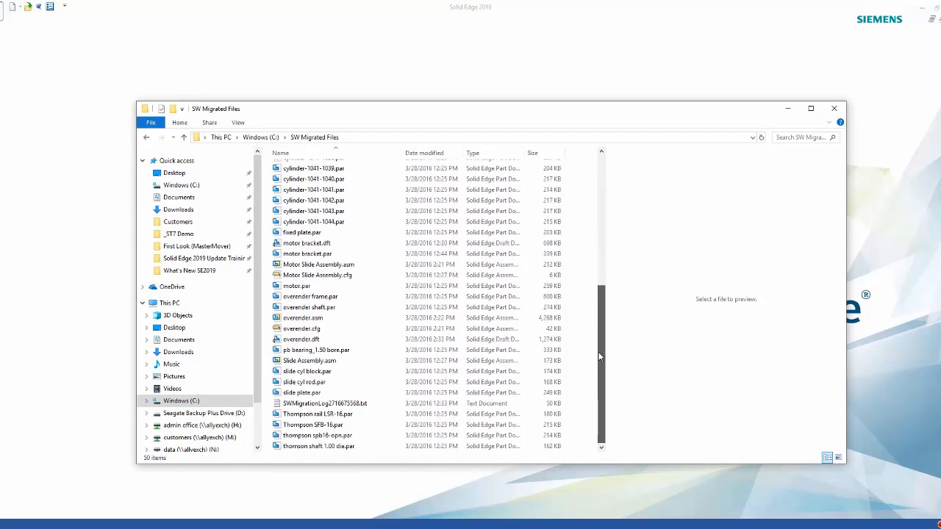
double_click(322, 403)
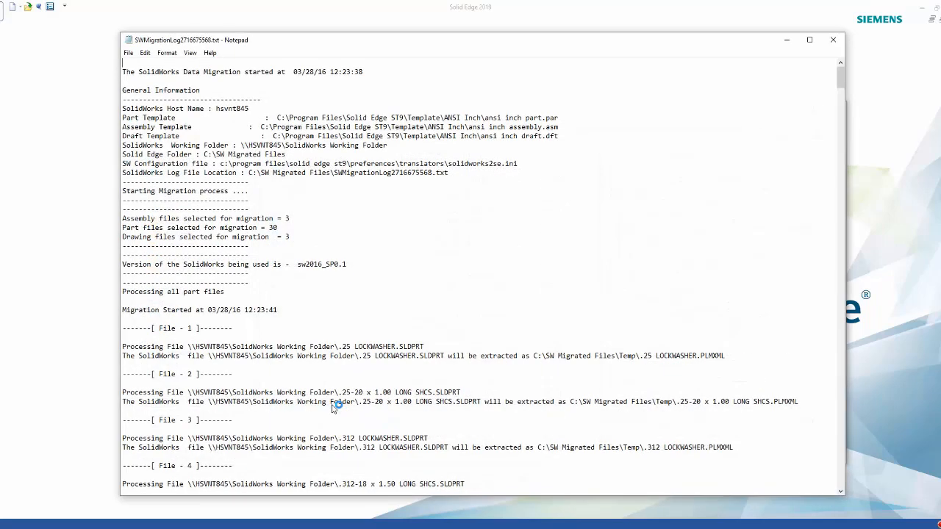
- Highlight the 'files selected for migration' counts, review the log, and close Notepad
drag(123, 228, 291, 236)
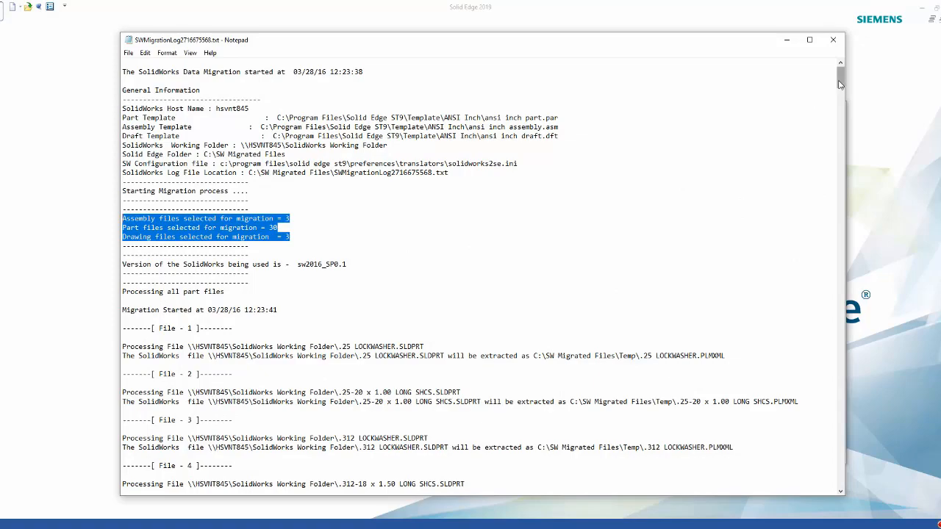
scroll(down, 3)
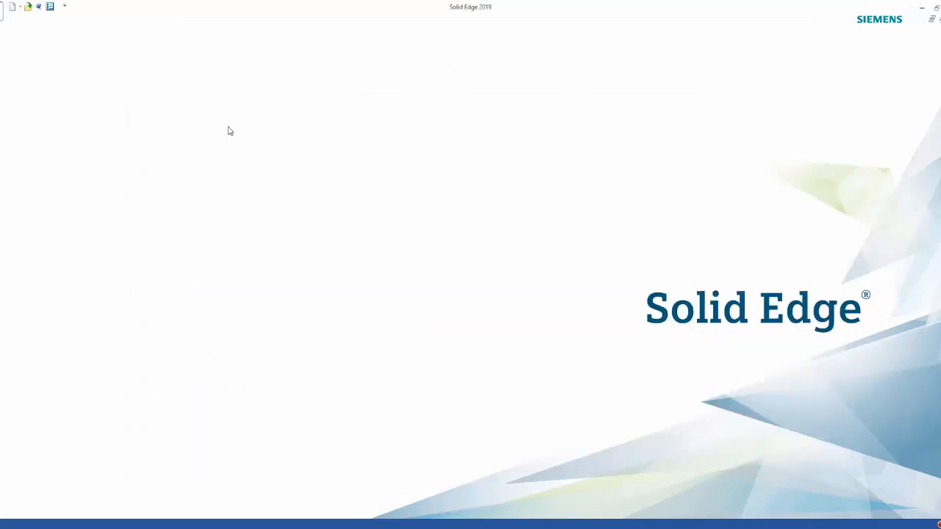
click(28, 6)
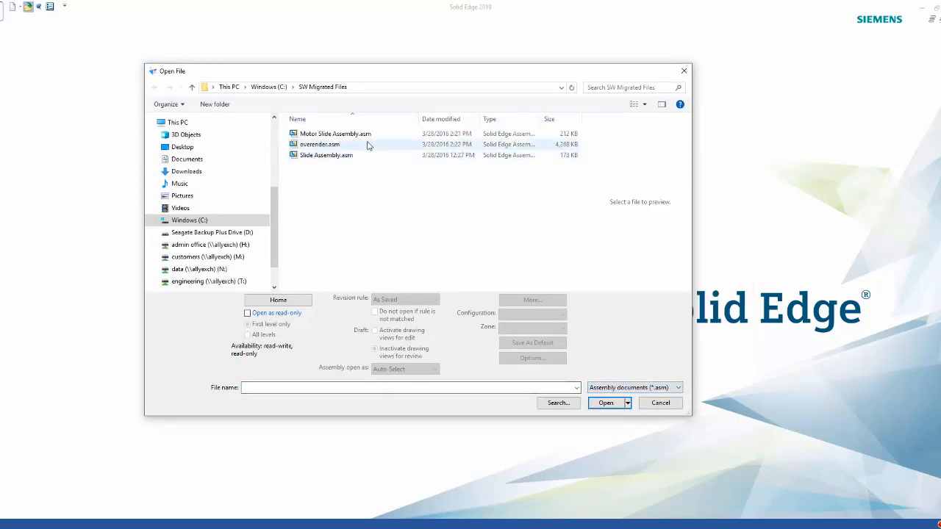
- Open overender.asm with the 'assy step 1' member selected
click(605, 403)
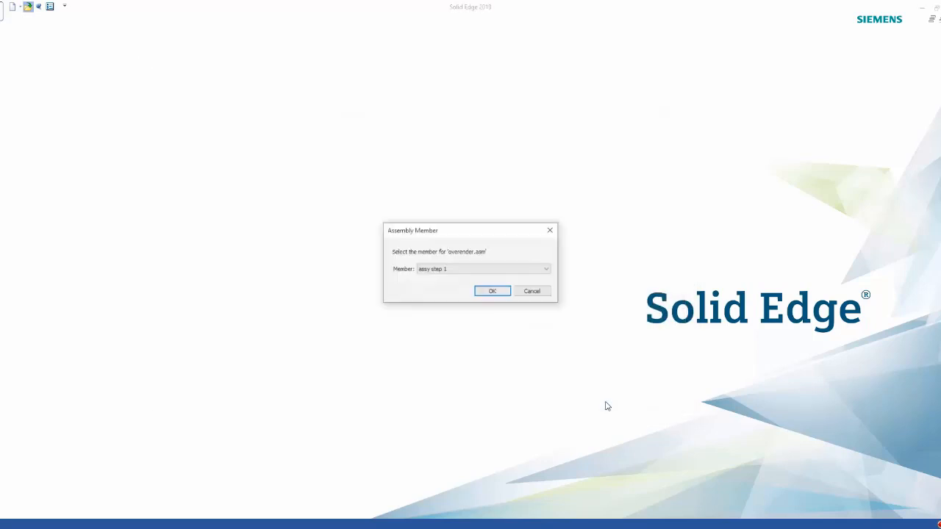
click(544, 268)
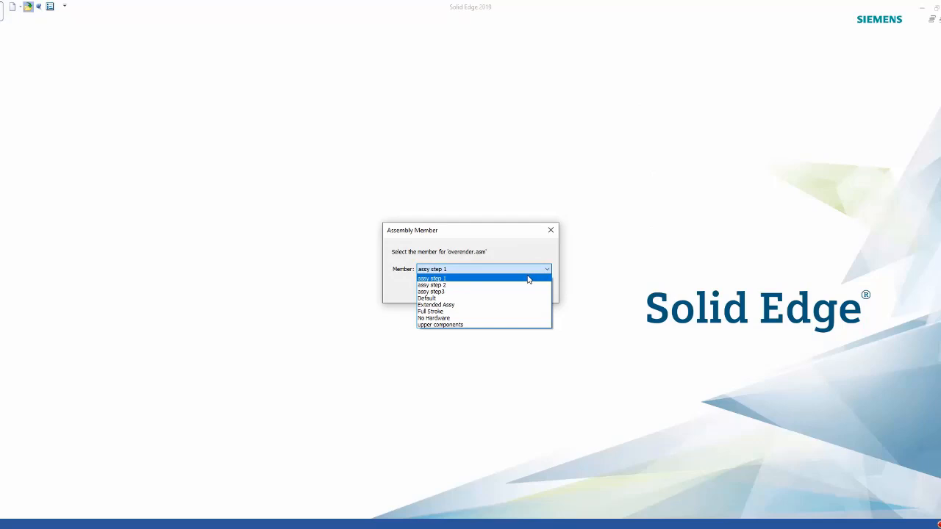
click(432, 278)
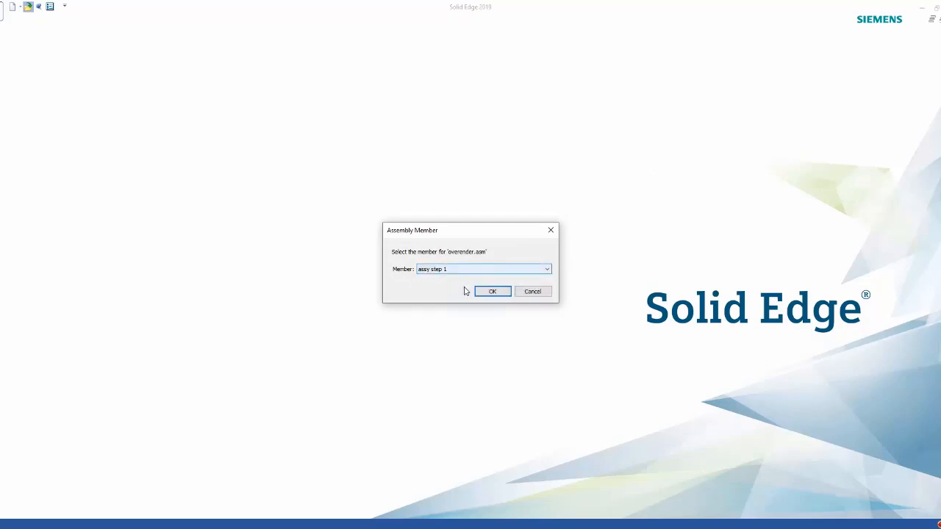
click(491, 291)
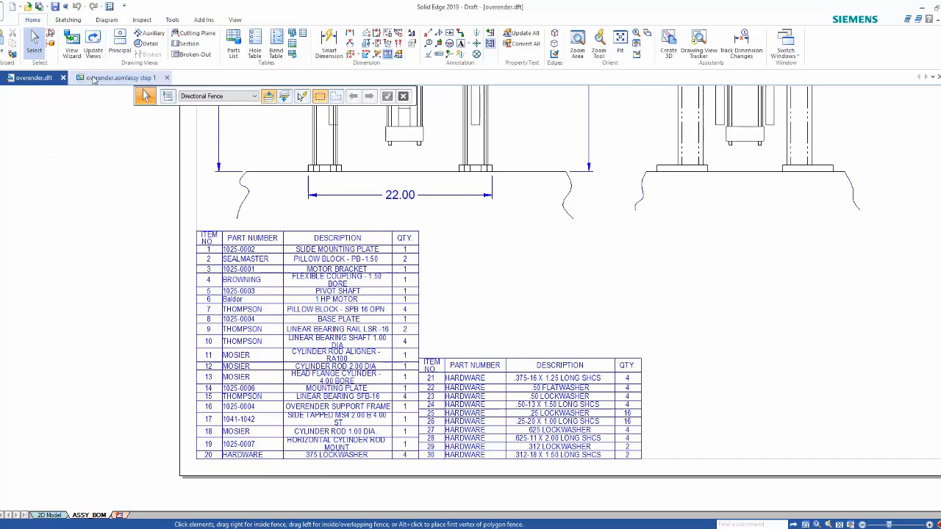
- Switch to overender.asm and open Motor Slide Assembly.asm from PathFinder in its own window
click(117, 76)
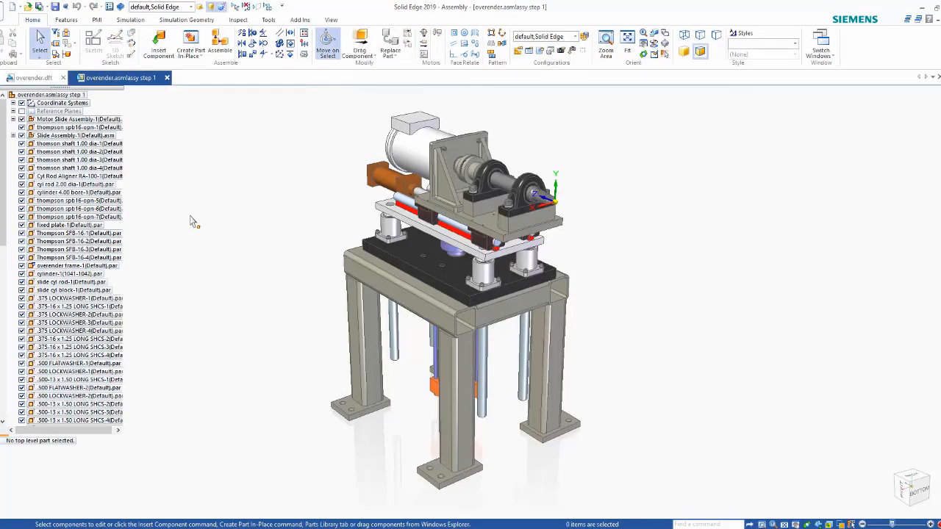
click(78, 119)
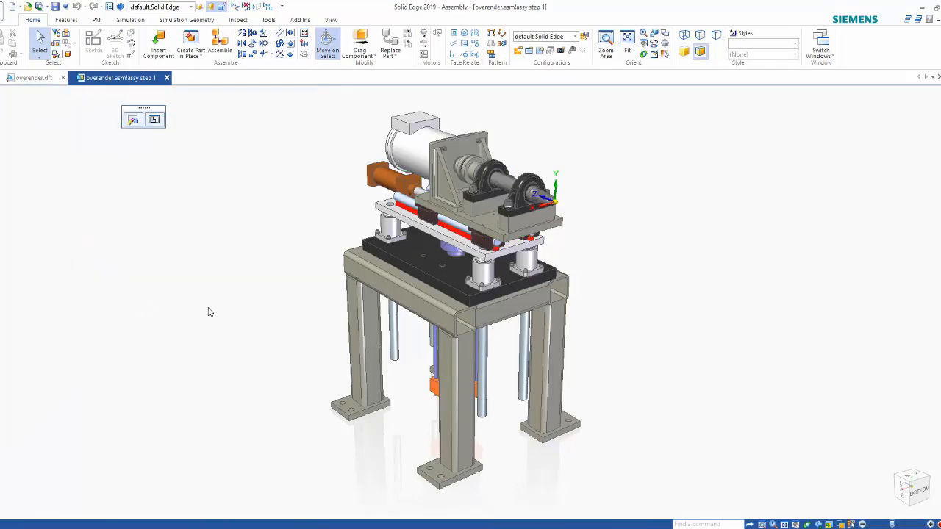
click(168, 77)
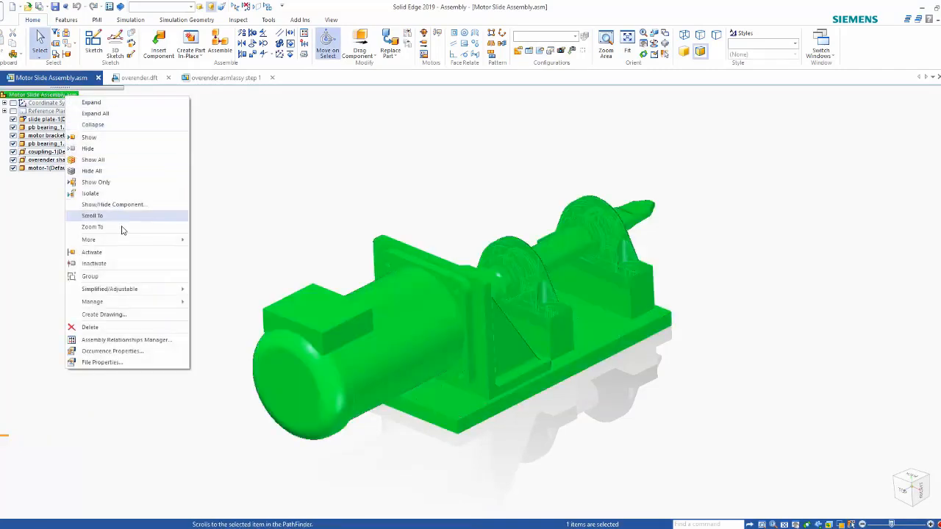
- In Assembly Relationships Manager, give the motor-to-bracket mate a 1.000 in offset, then return to overender
click(127, 339)
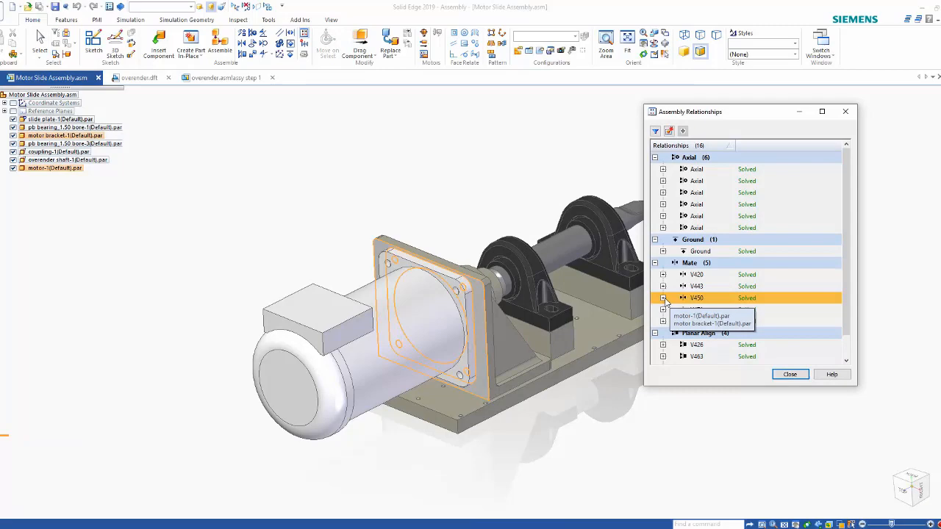
click(661, 297)
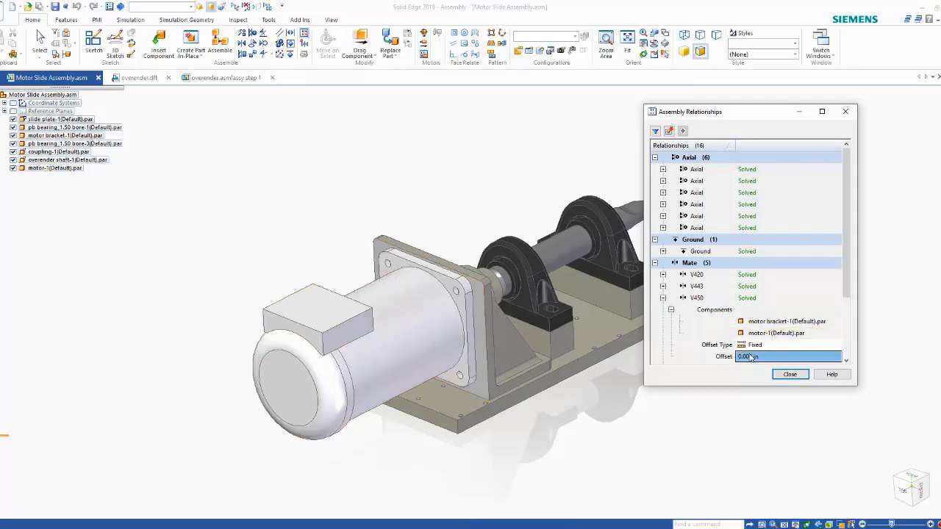
text(1.000 in)
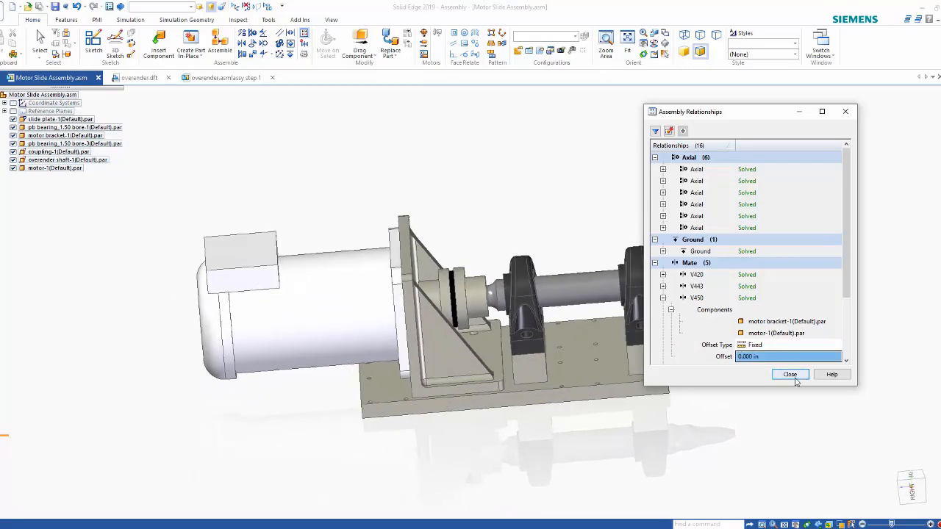
click(789, 375)
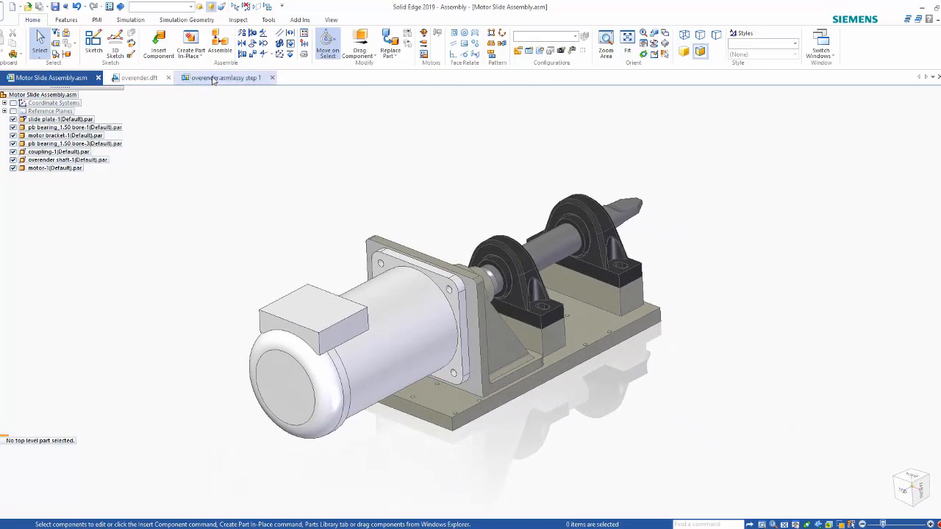
click(223, 77)
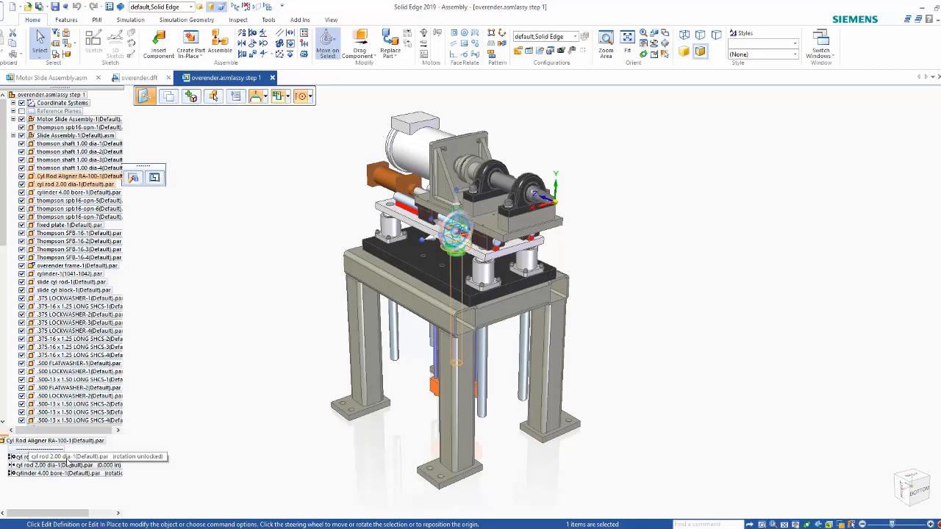
mouse_move(70, 463)
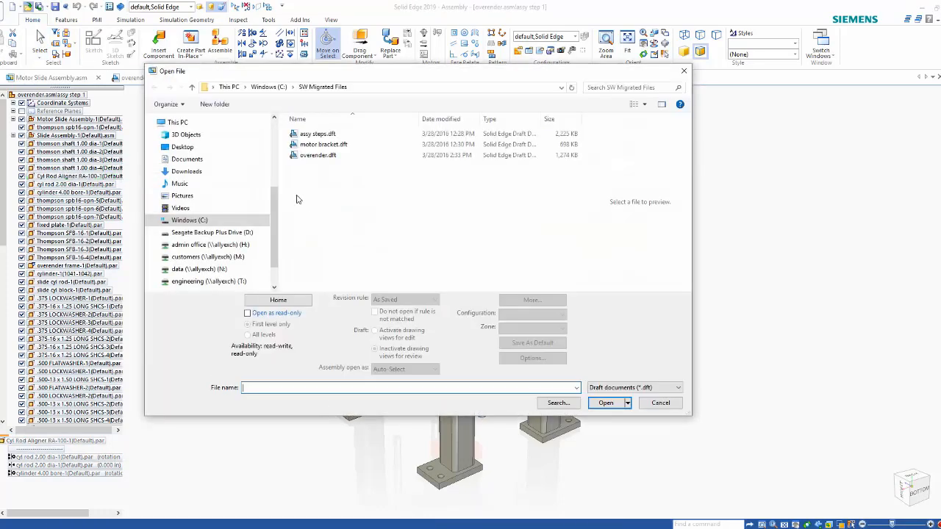
- Open motor bracket.dft and open the motor bracket part from its drawing view
click(323, 144)
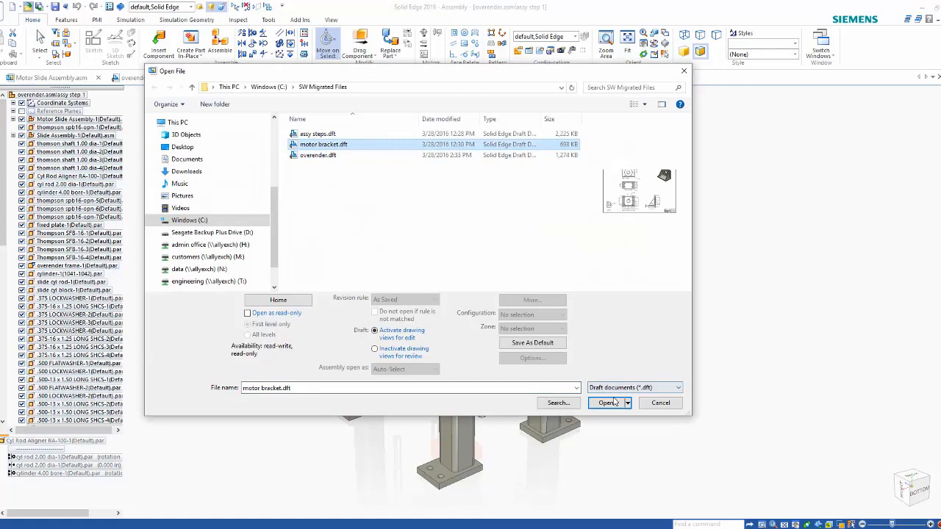
click(607, 403)
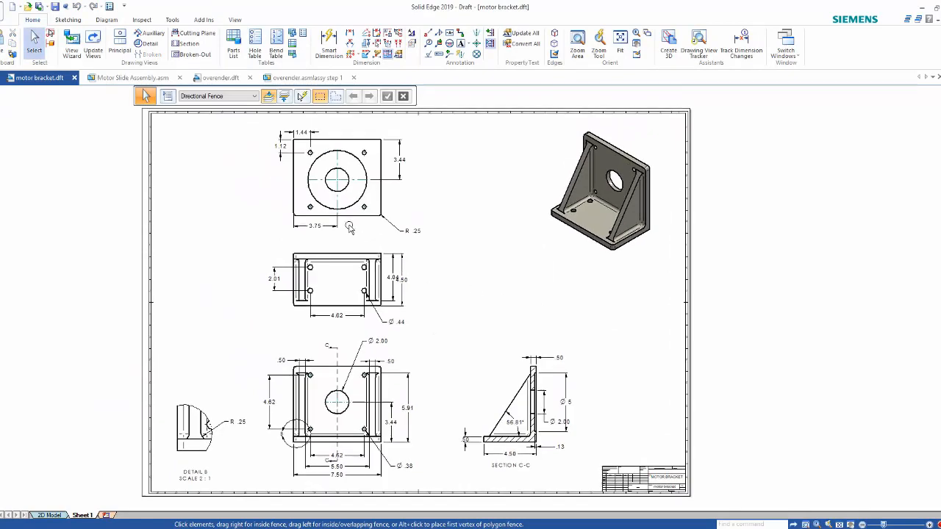
click(345, 177)
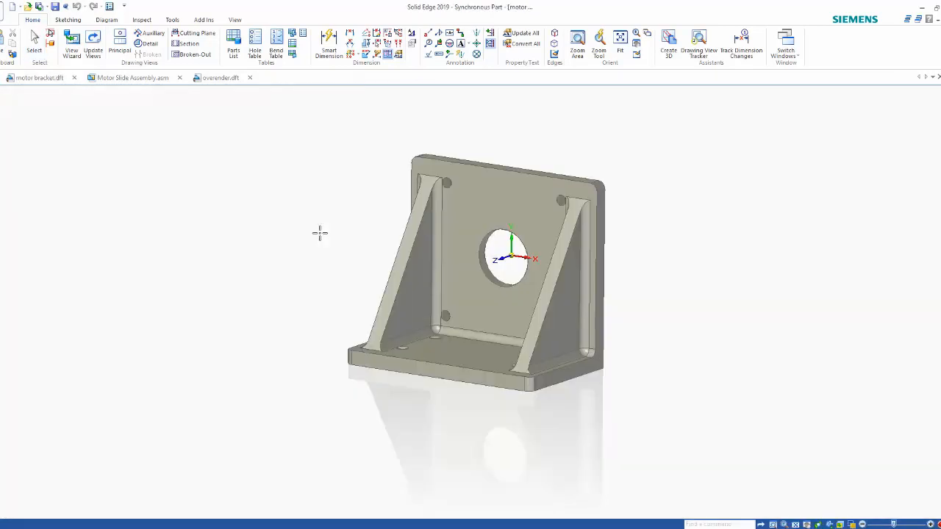
click(37, 77)
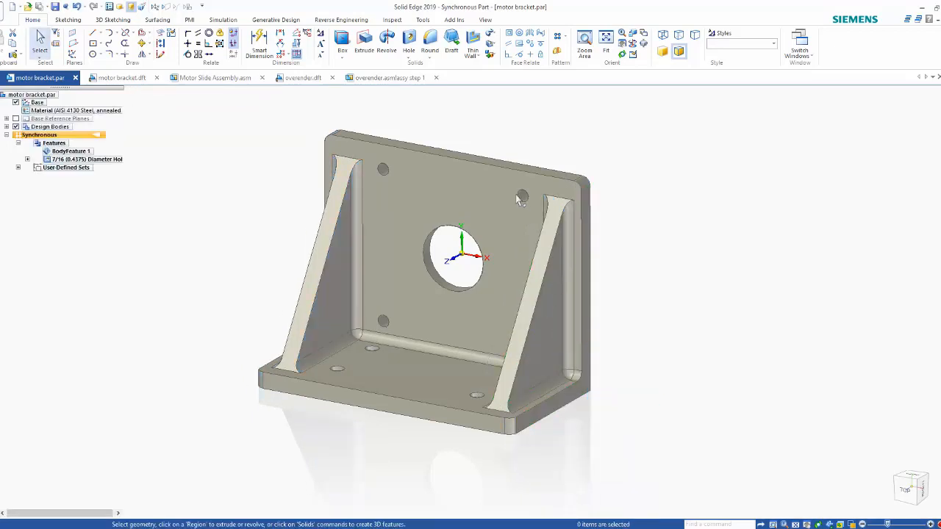
- Bring the motor bracket part to the foreground so PathFinder shows its material and features
click(497, 154)
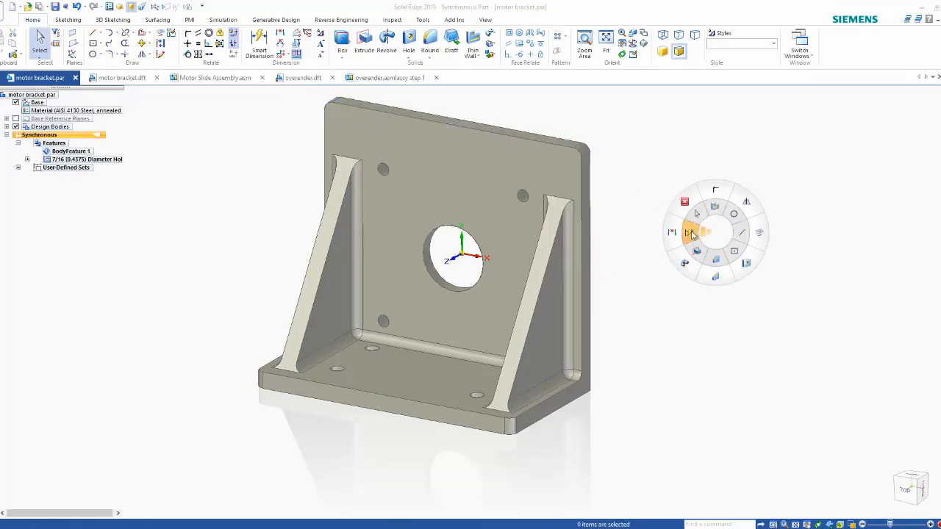
- Dimension the side rib's angle and drive it to 60 degrees
click(694, 232)
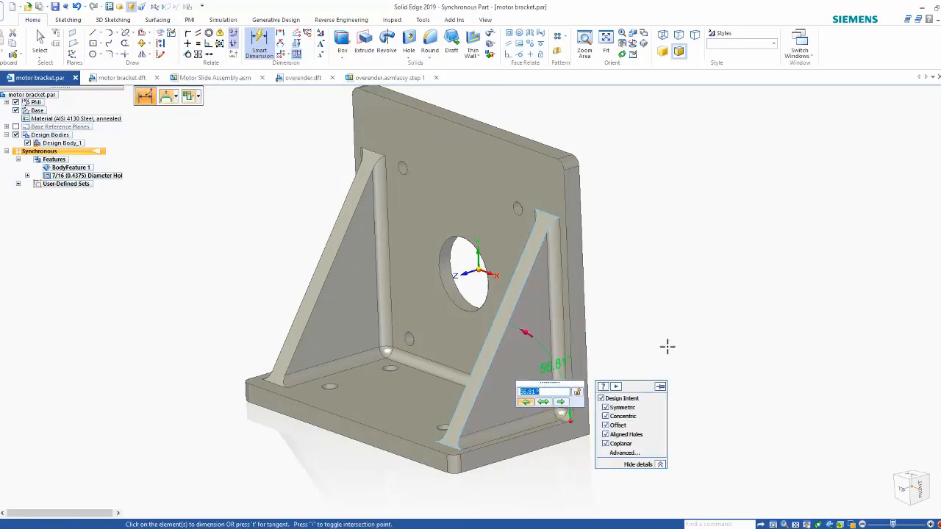
text(60)
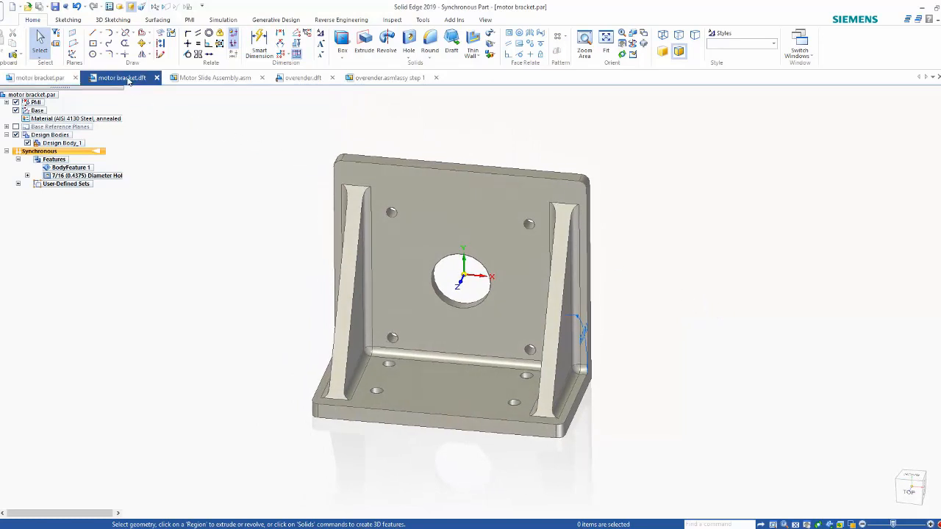
- In the bracket drawing, find the changed dimensions (60°, 6.63) in Dimension Tracker and clear all
click(120, 76)
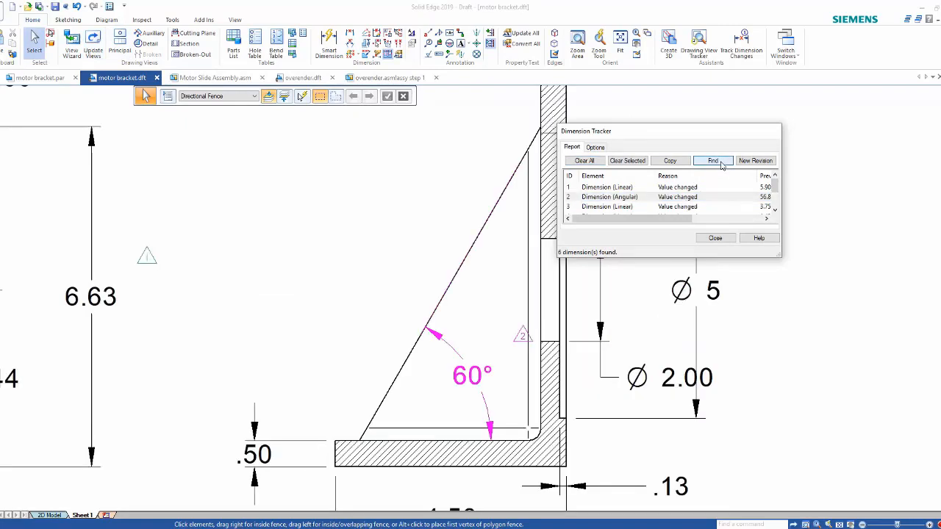
click(712, 161)
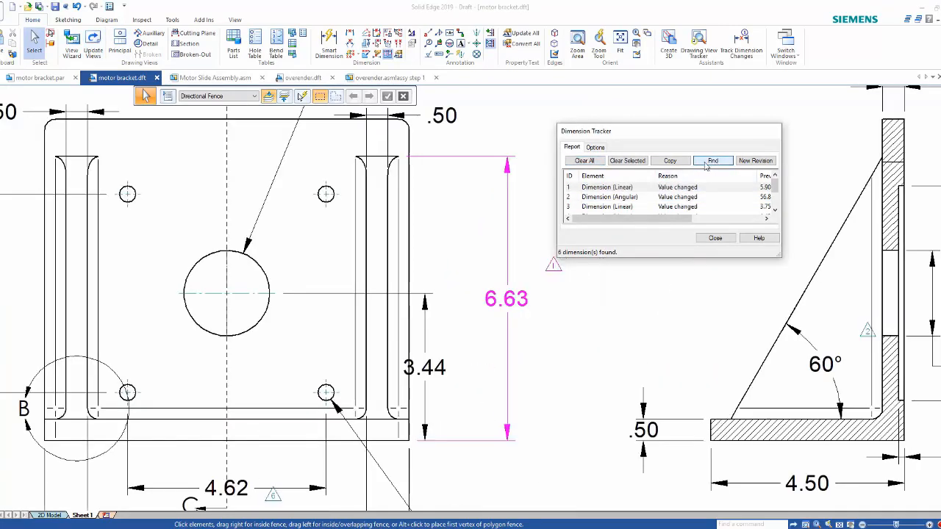
click(585, 160)
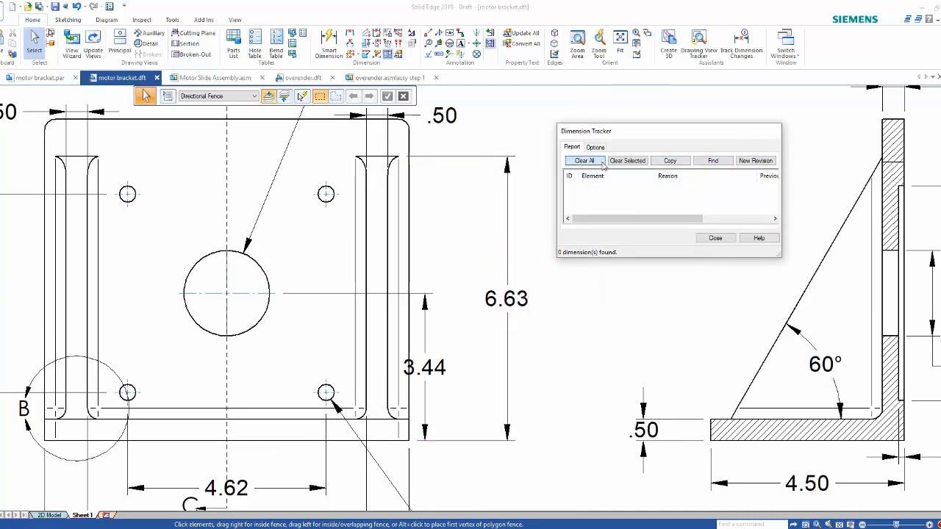